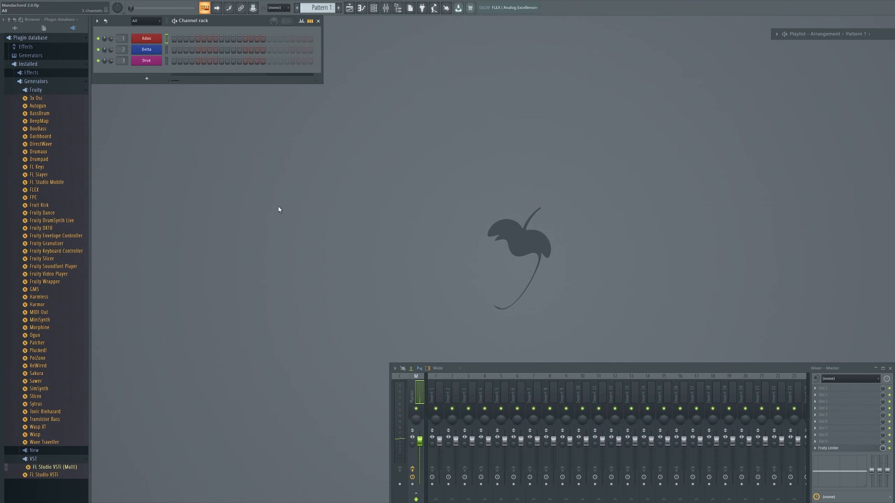
mouse_move(587, 199)
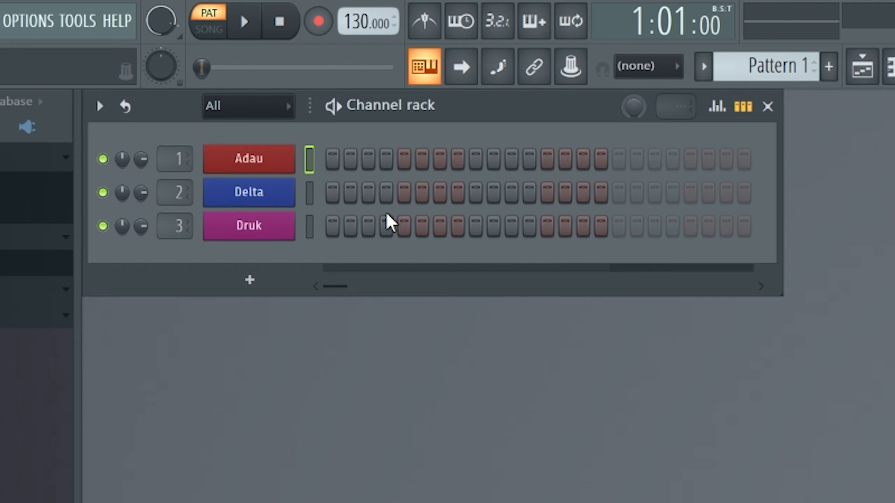
mouse_move(297, 165)
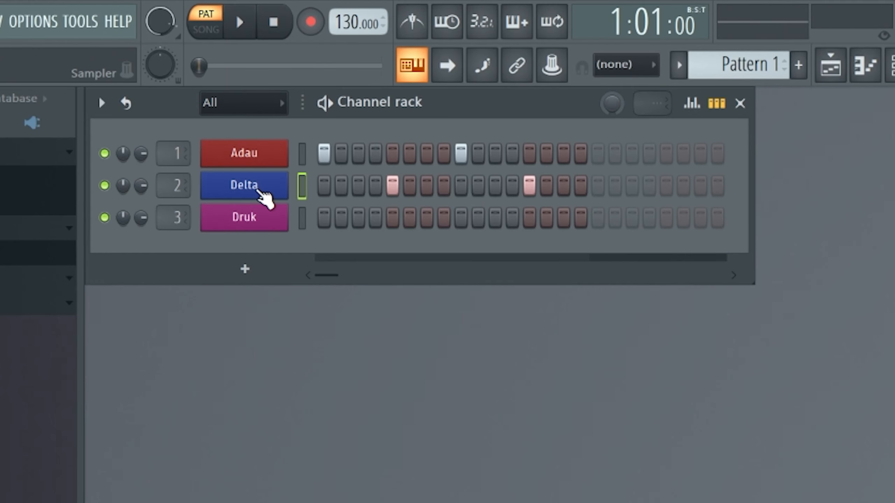
Step: Play back Bombast's single-note pattern, then stop playback
right_click(244, 185)
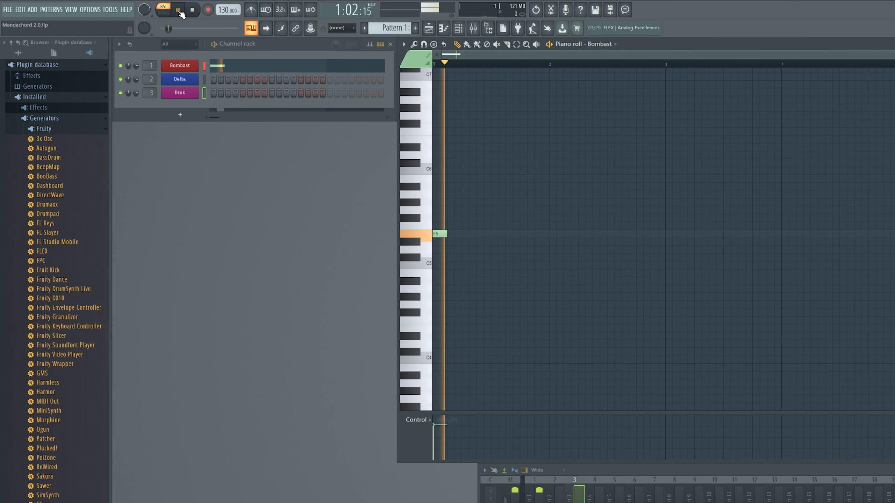
click(177, 9)
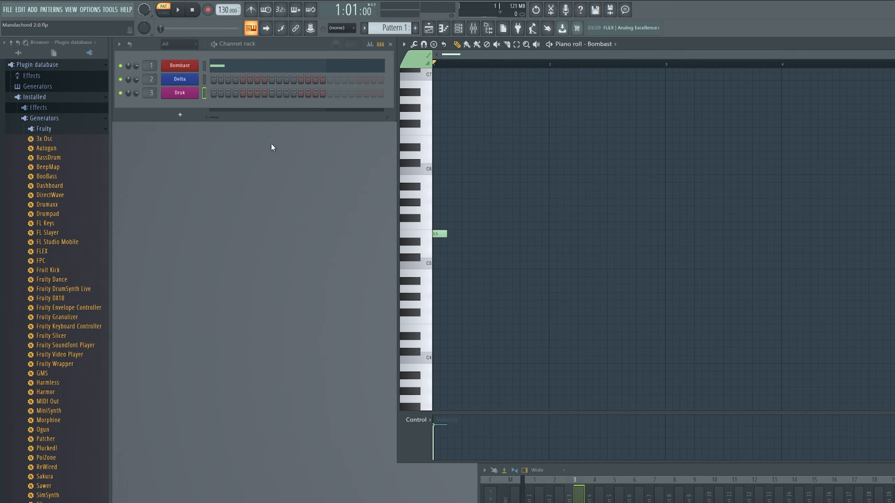